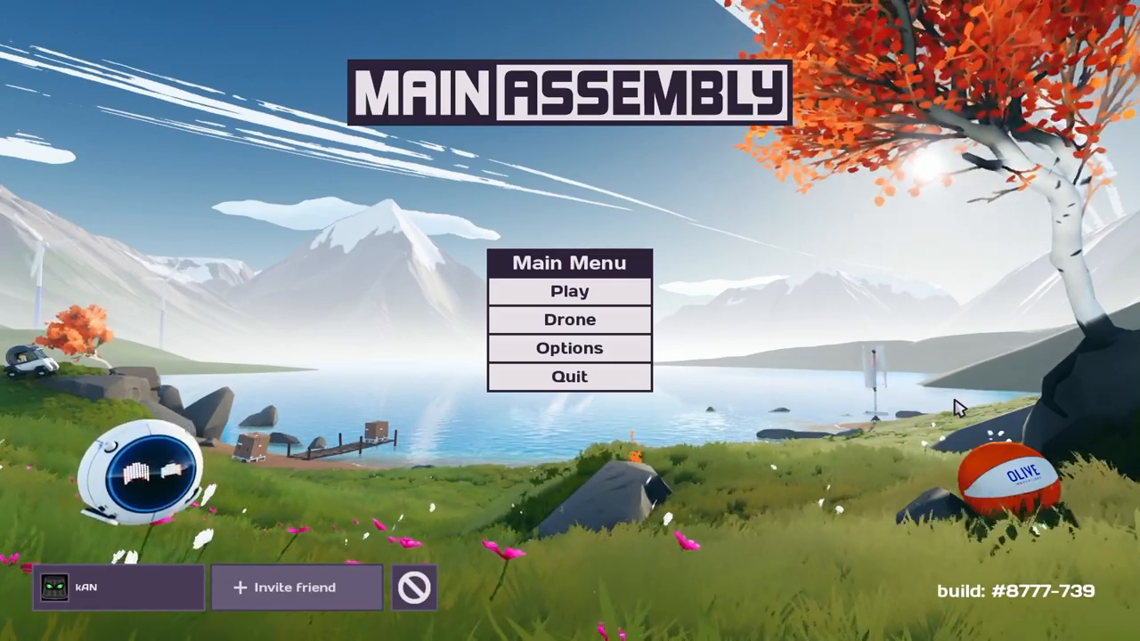
Step: Choose Play, then Tutorial, to load the first tutorial level
left_click(569, 291)
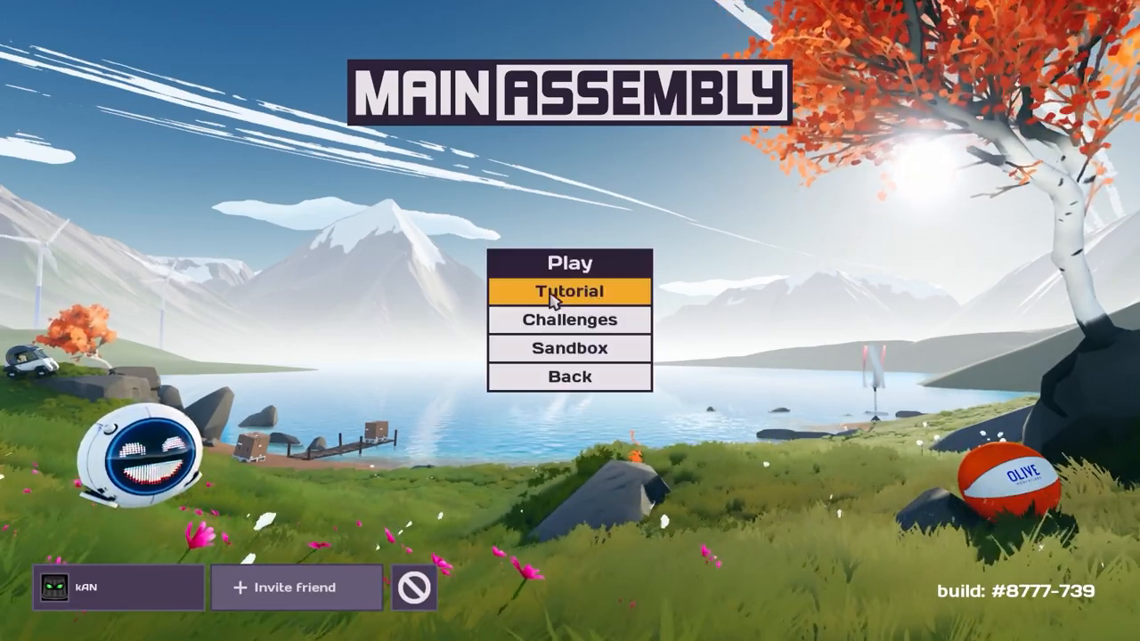
left_click(568, 291)
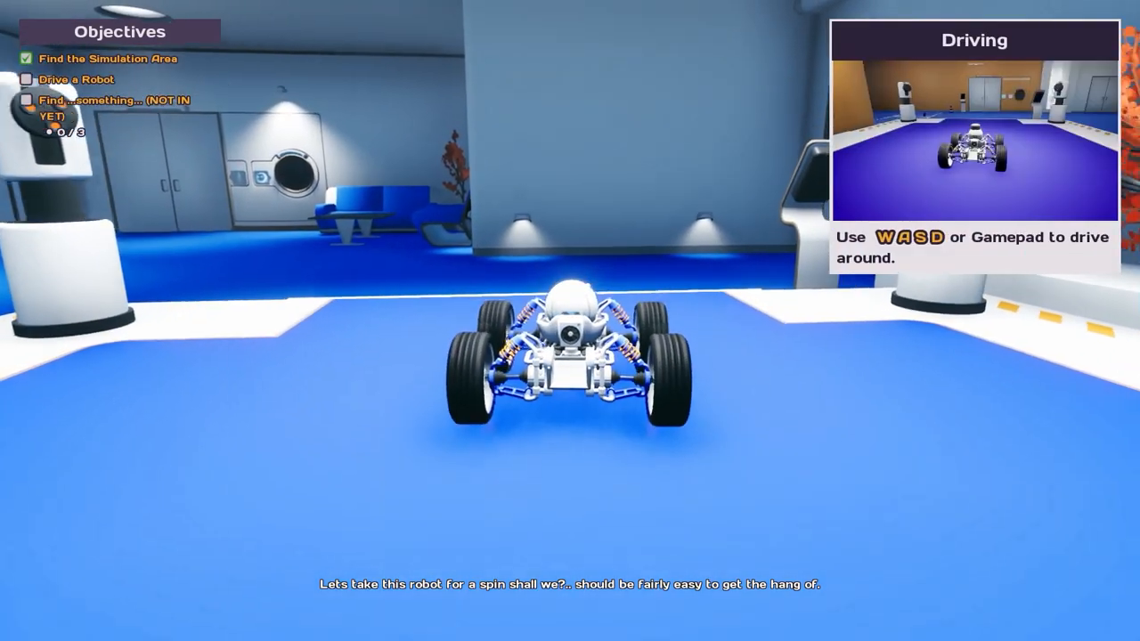
key("w")
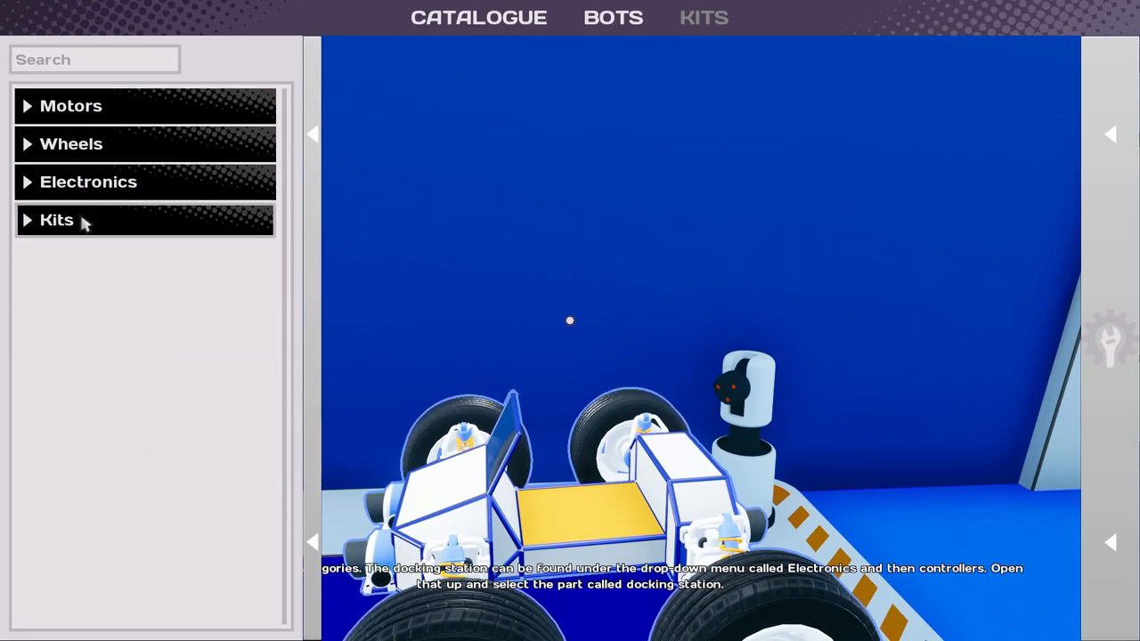
Step: Open the Kits parts category in the Catalogue
left_click(88, 182)
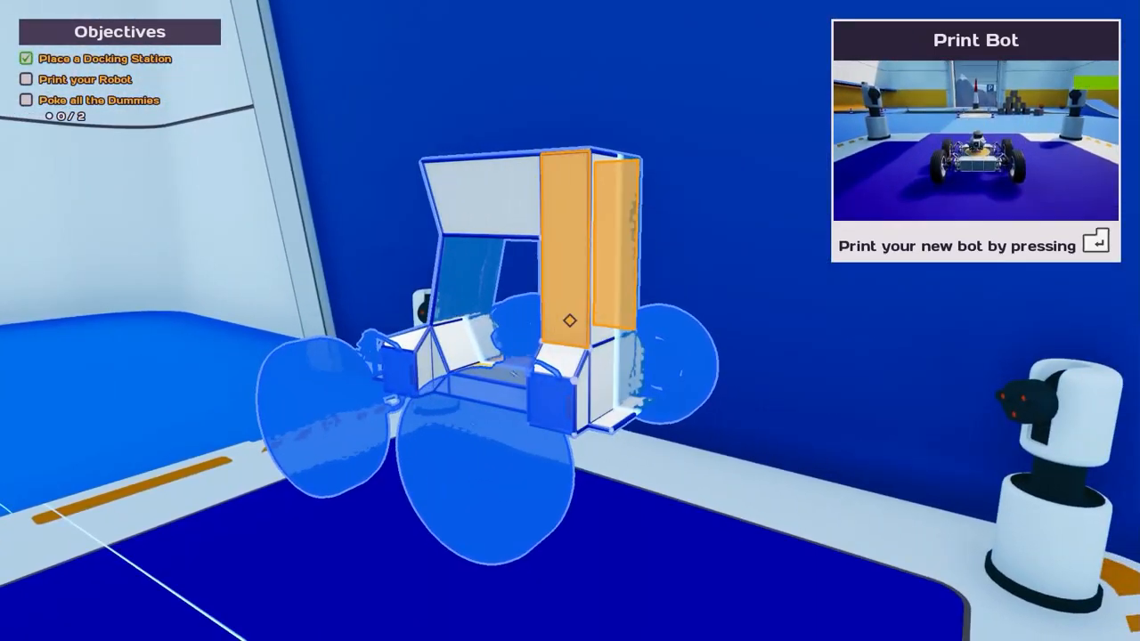
key("enter")
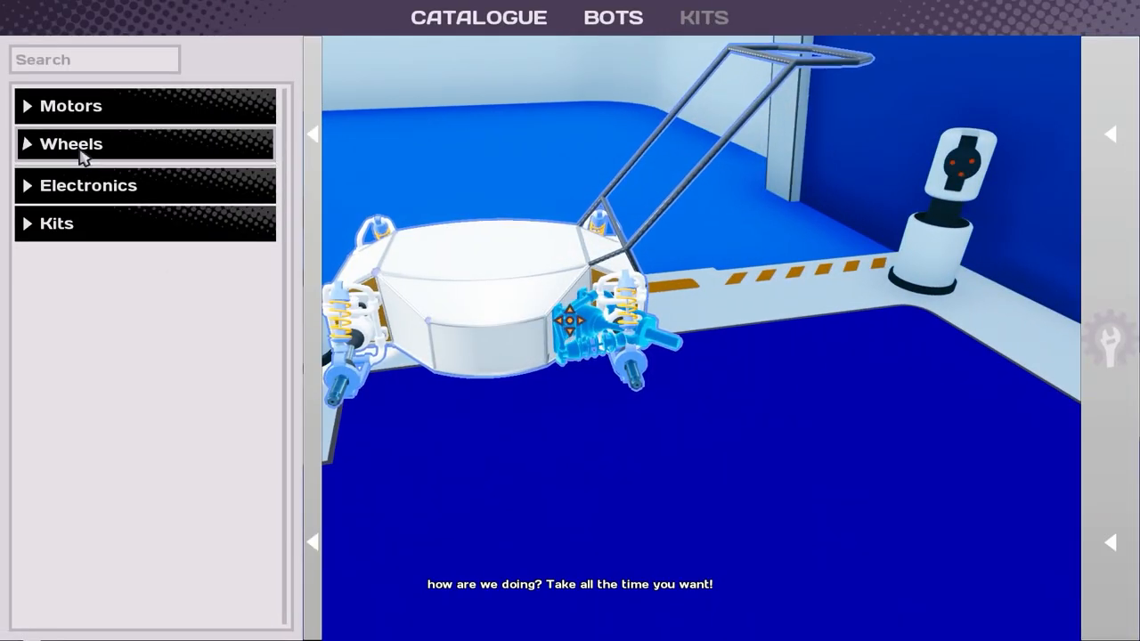
Step: Expand the Wheels parts category and the category below it in the Catalogue
left_click(71, 144)
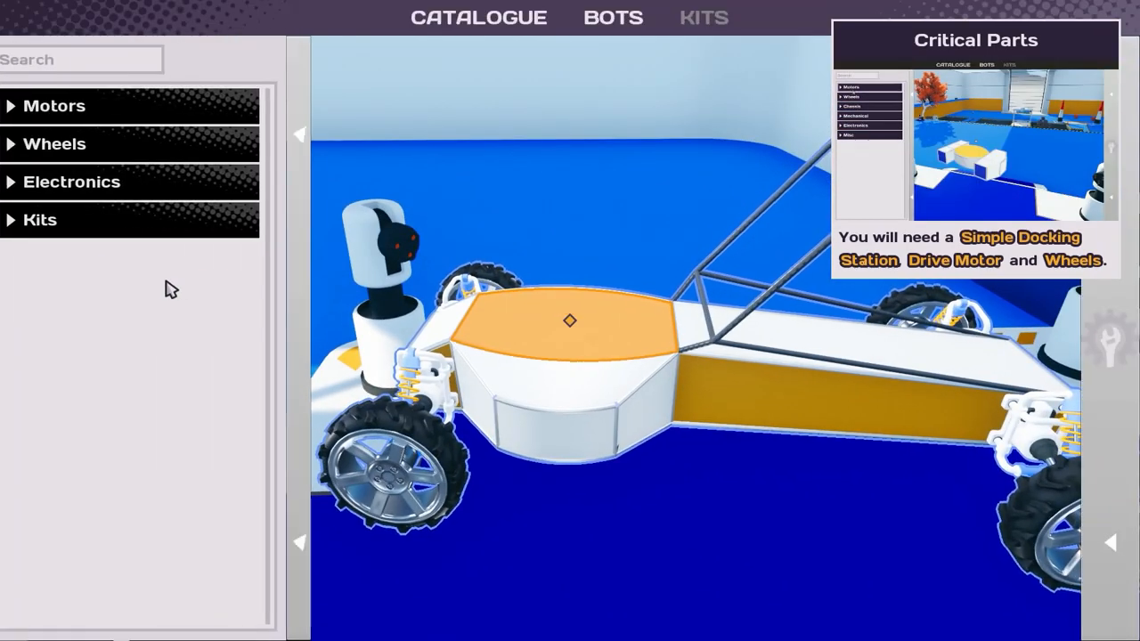
left_click(71, 182)
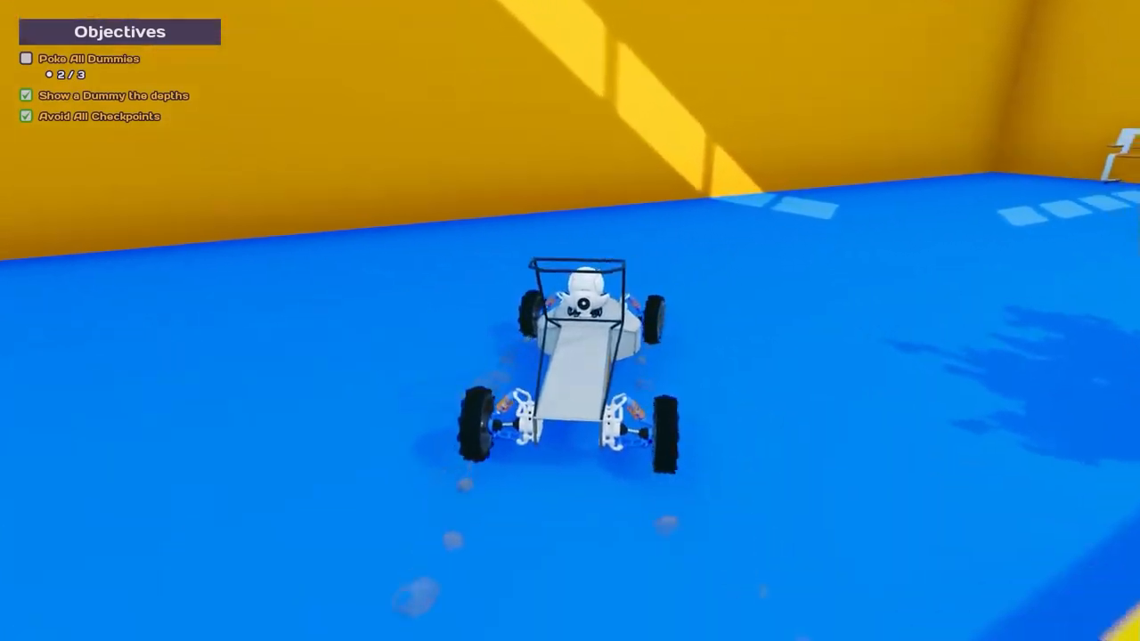
Step: Drive the kart forward with W toward the remaining dummy
key("w")
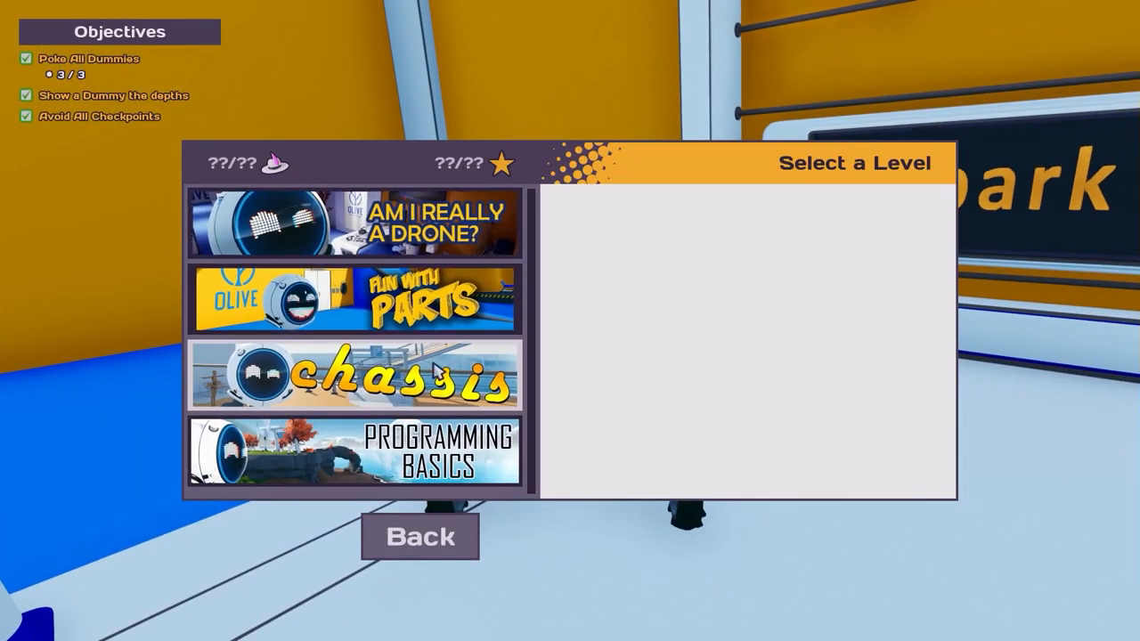
Step: Open Select a Level from the finished level's menu
left_click(354, 374)
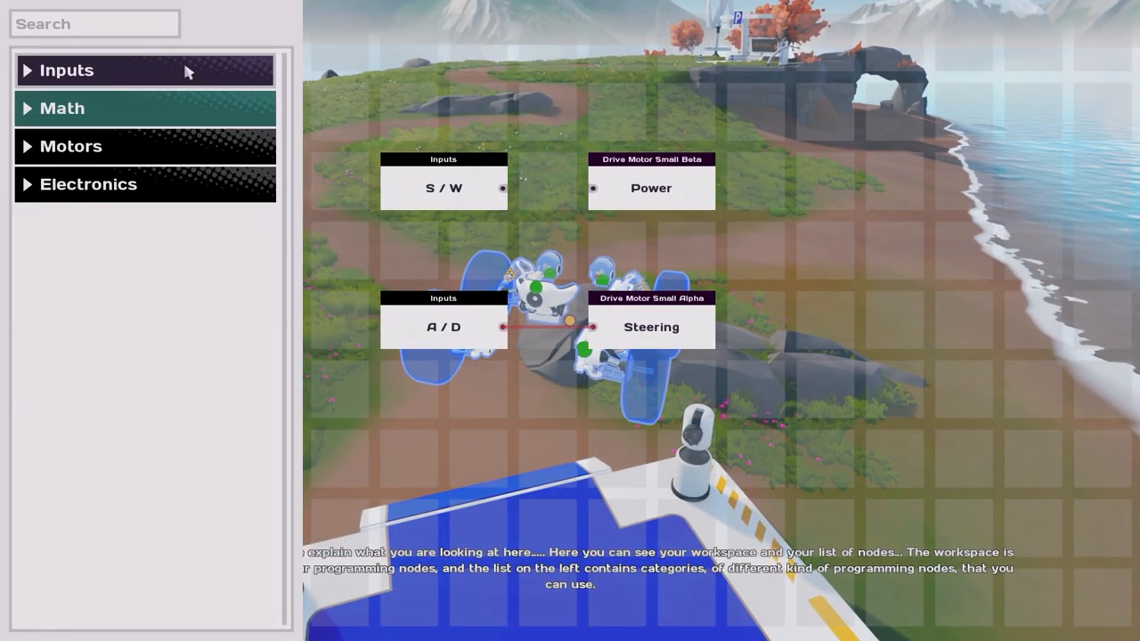
mouse_move(488, 191)
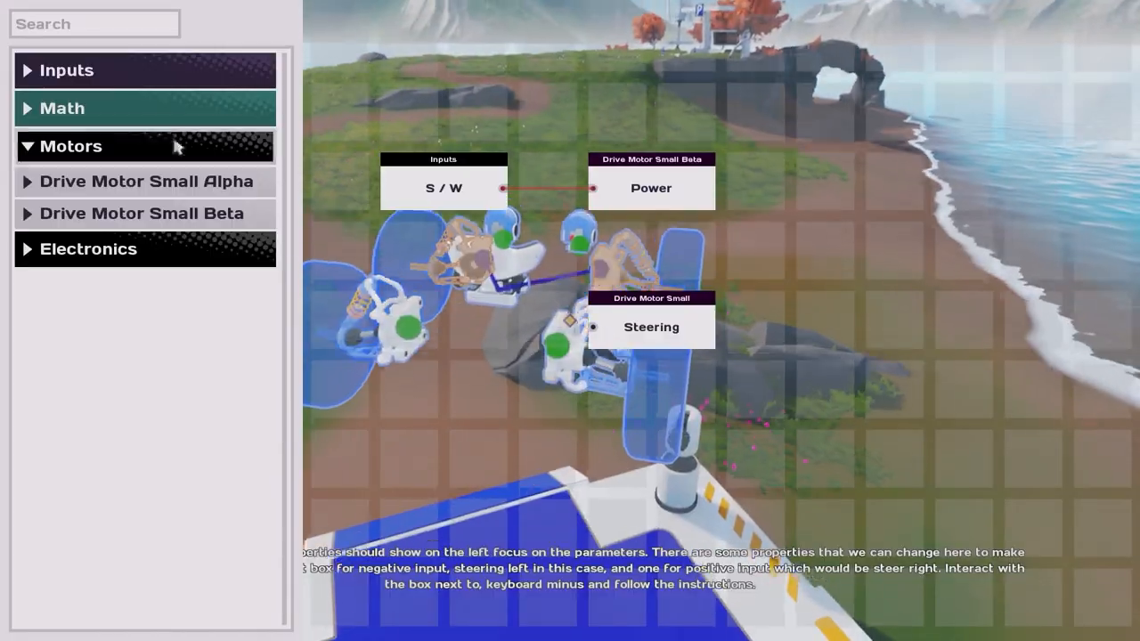
Step: Add a second Axis Input node beside Steering and select its key box for binding
left_click(67, 70)
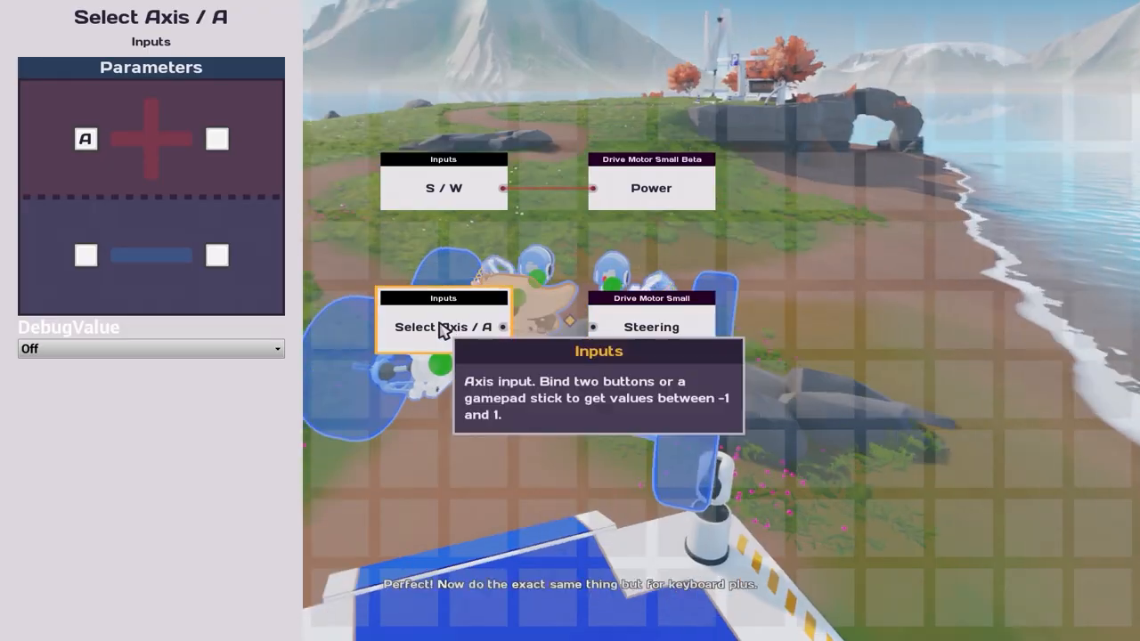
left_click(216, 139)
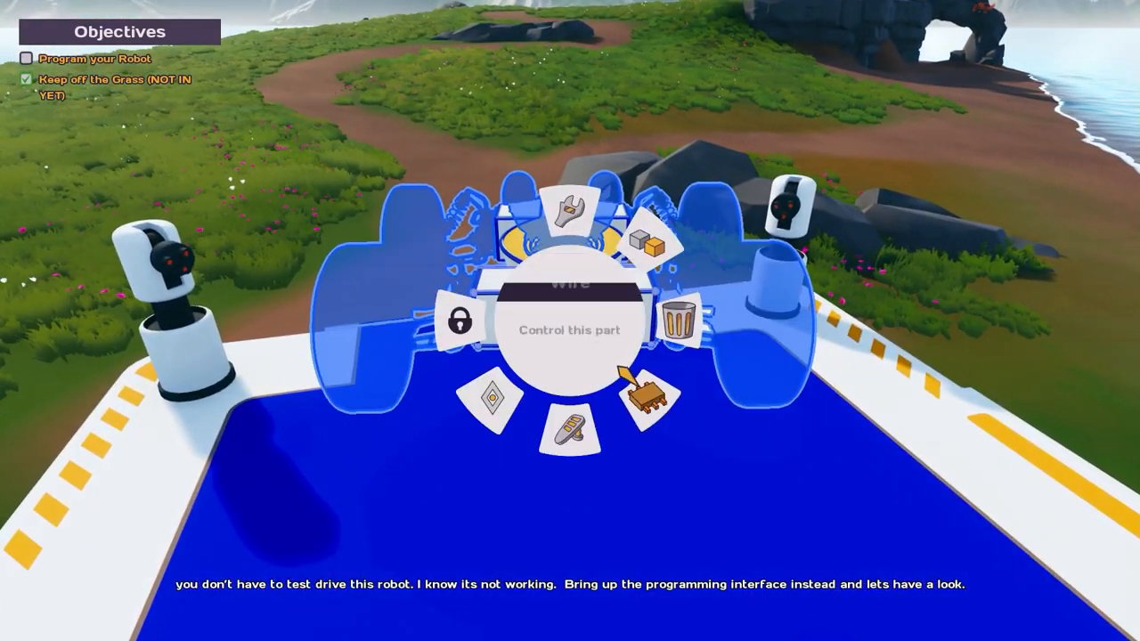
Step: Choose Control this part to enter the robot's programming workspace
left_click(567, 329)
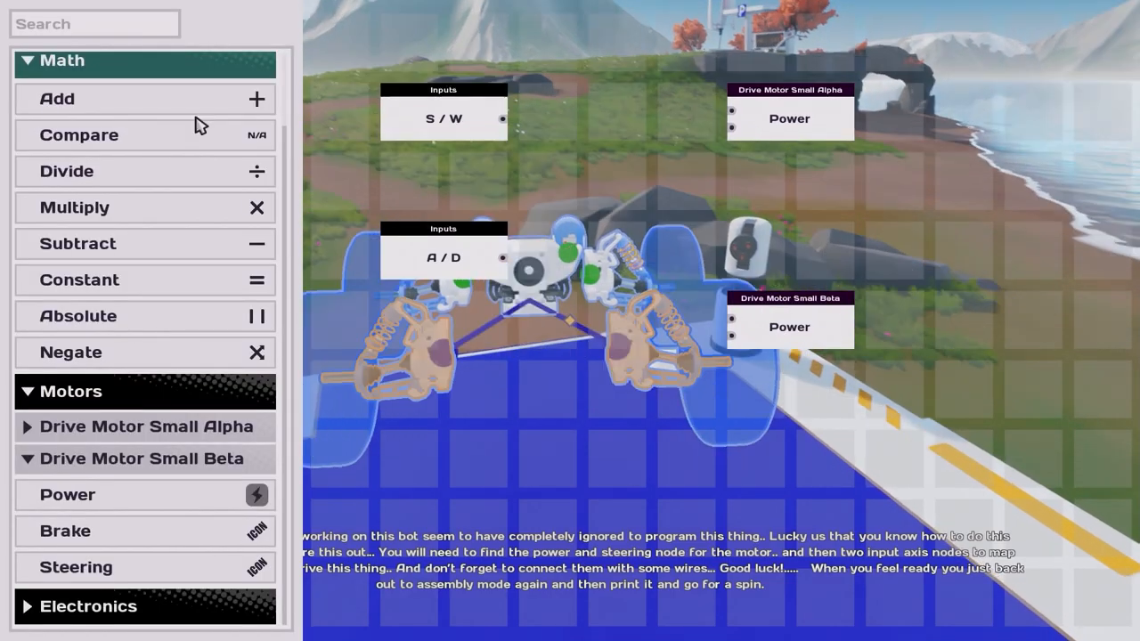
Step: Place an Add math node and position Subtract nodes at the column's bottom
left_click(89, 99)
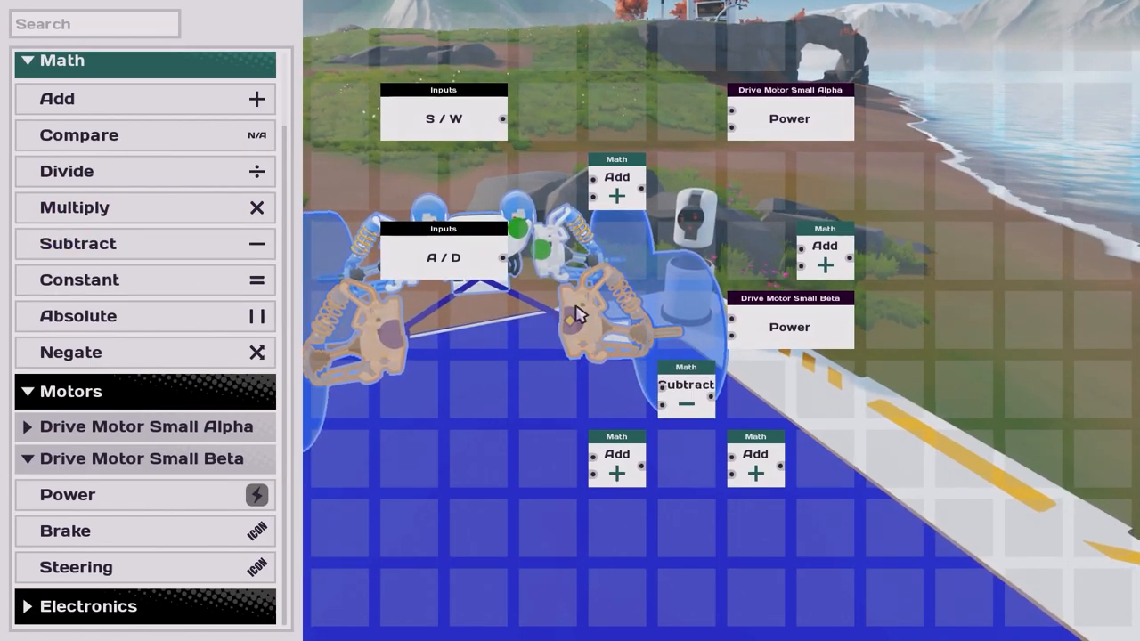
left_click(755, 454)
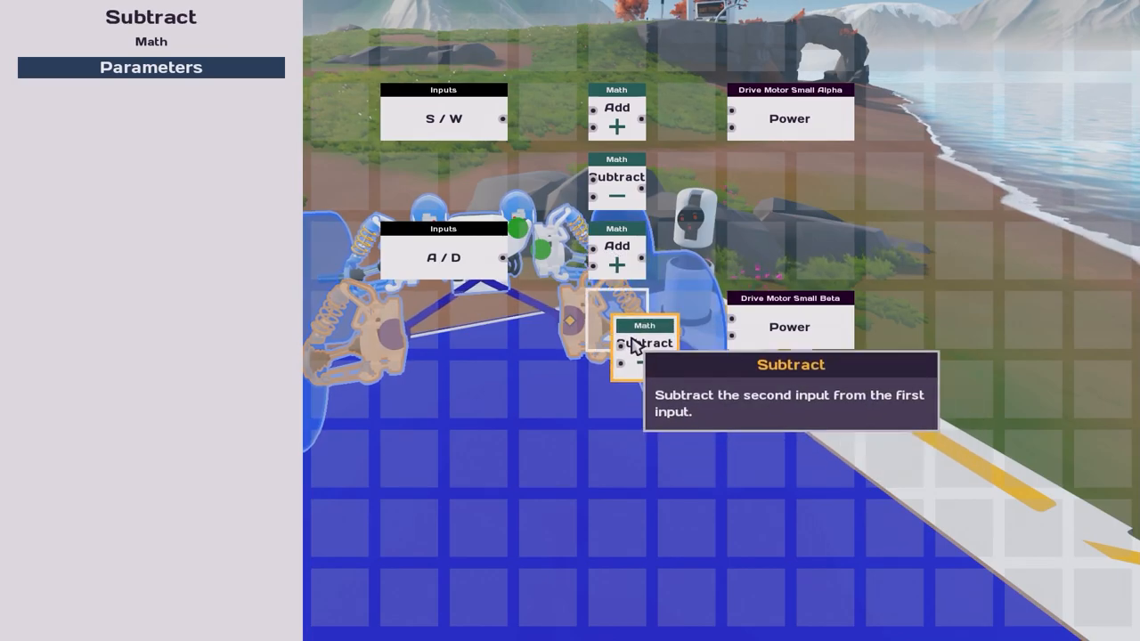
left_click(790, 258)
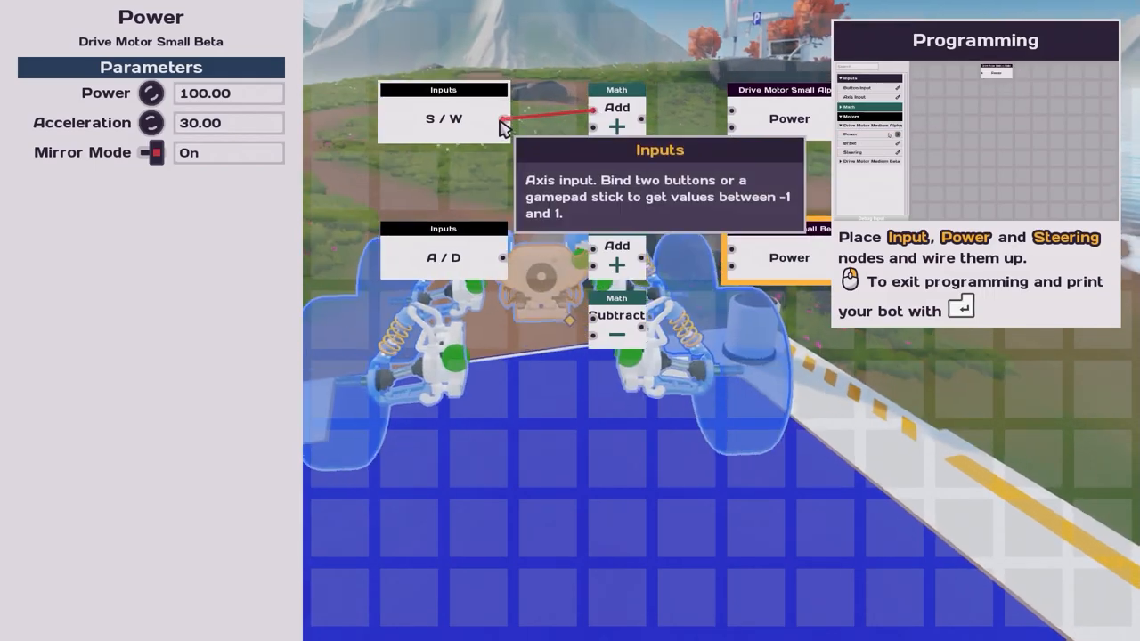
Step: Wire the S / W input node into the Add node
left_click(444, 117)
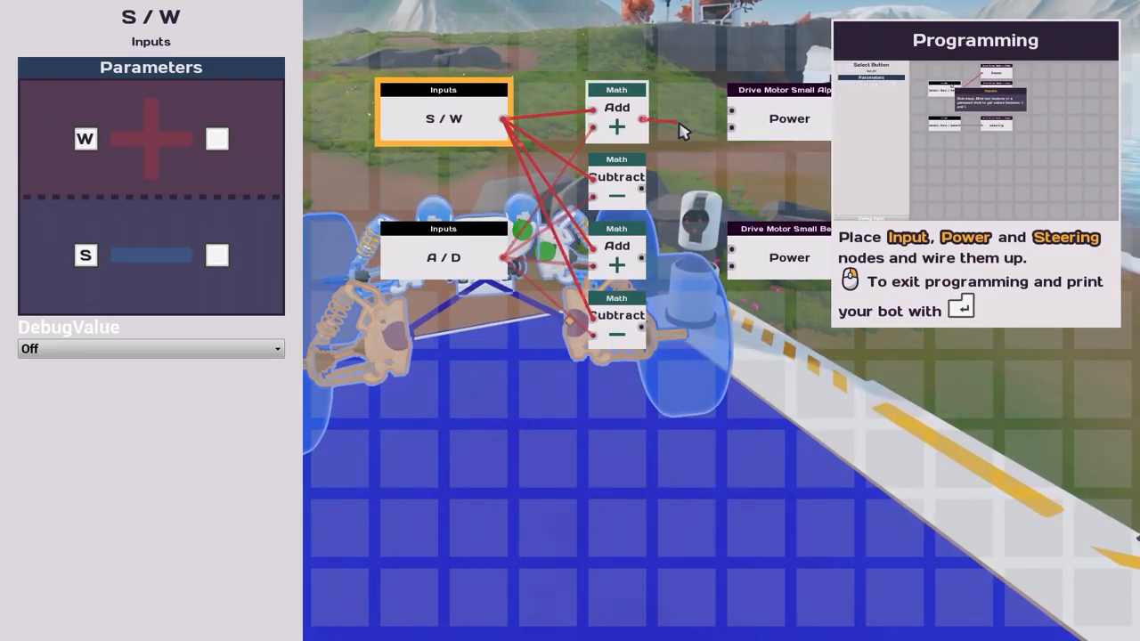
mouse_move(646, 265)
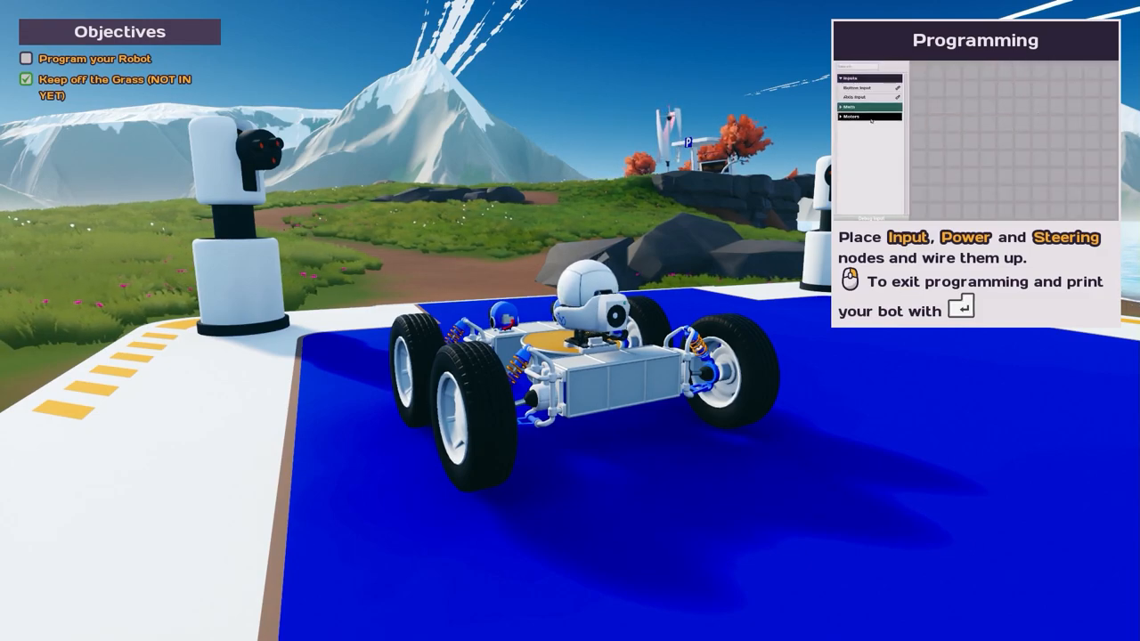
left_click(857, 116)
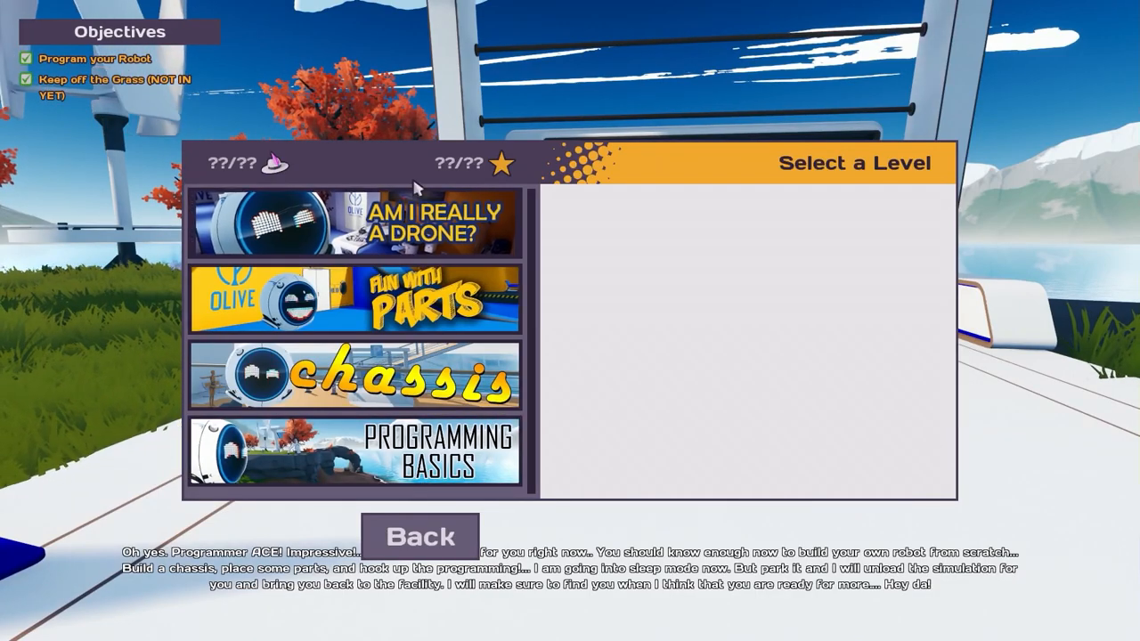
Step: Preview the Fun with Parts and Chassis tutorial levels, then go Back to the Play menu
left_click(354, 223)
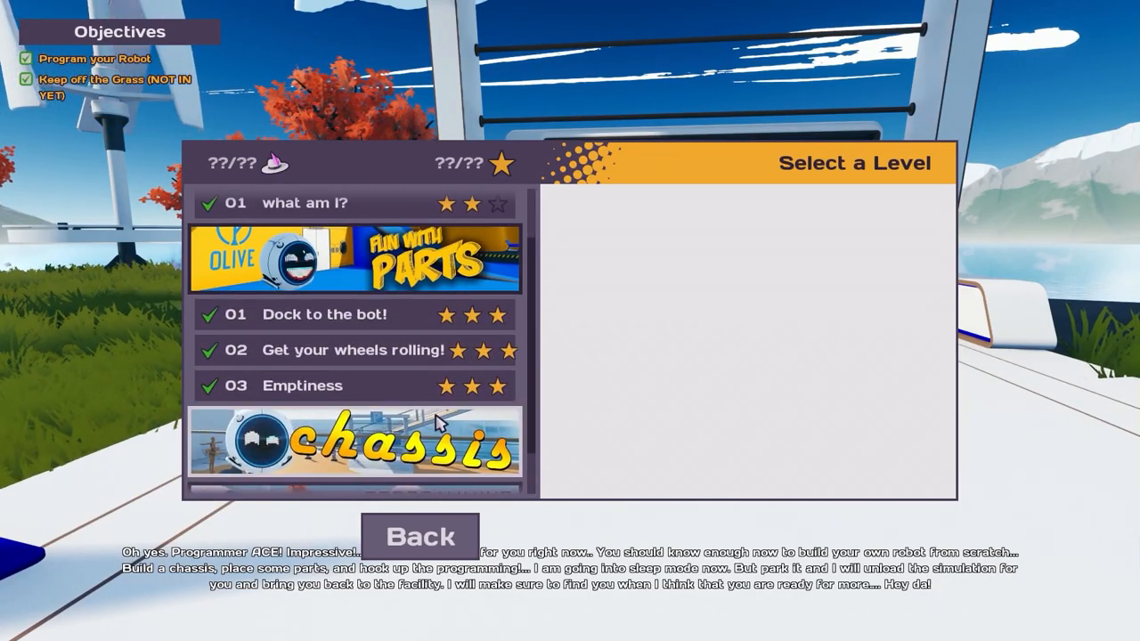
left_click(354, 444)
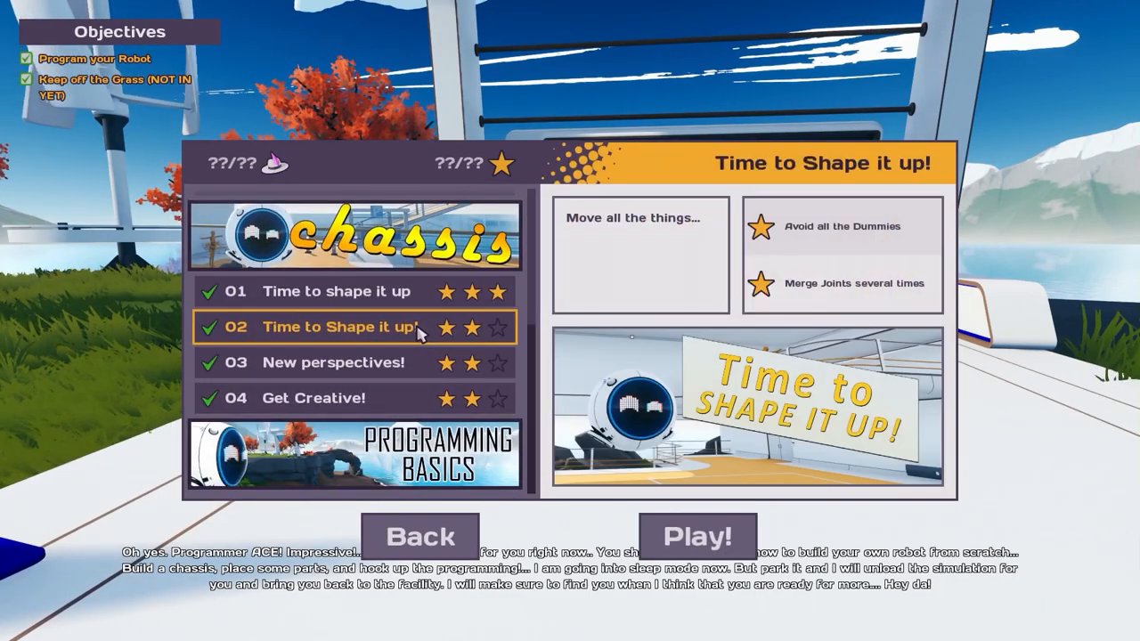
left_click(334, 363)
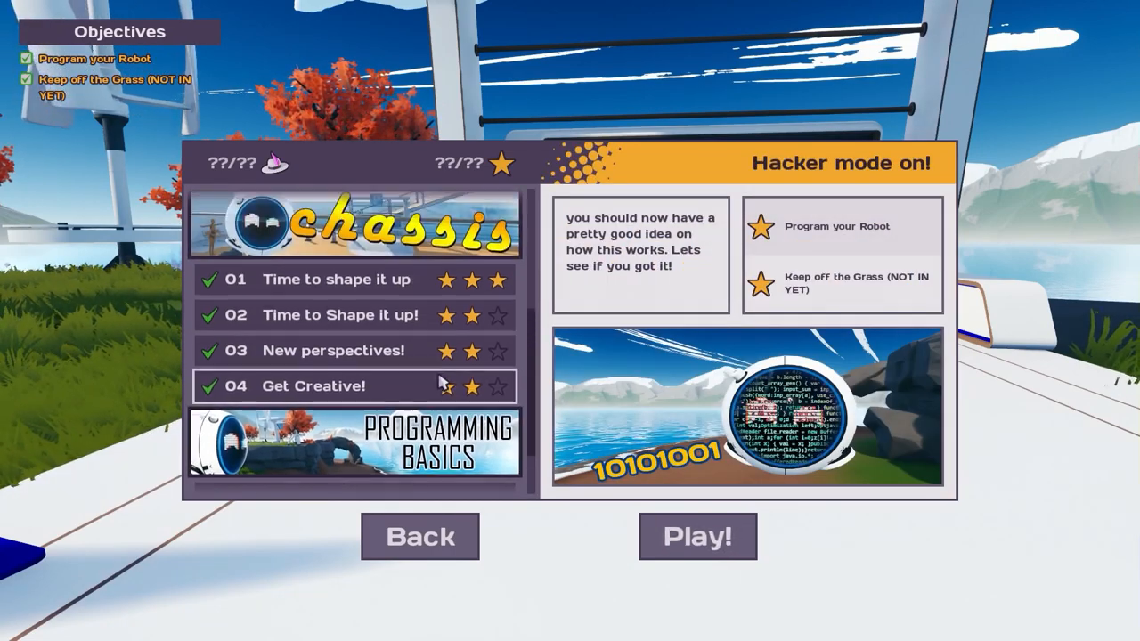
left_click(419, 537)
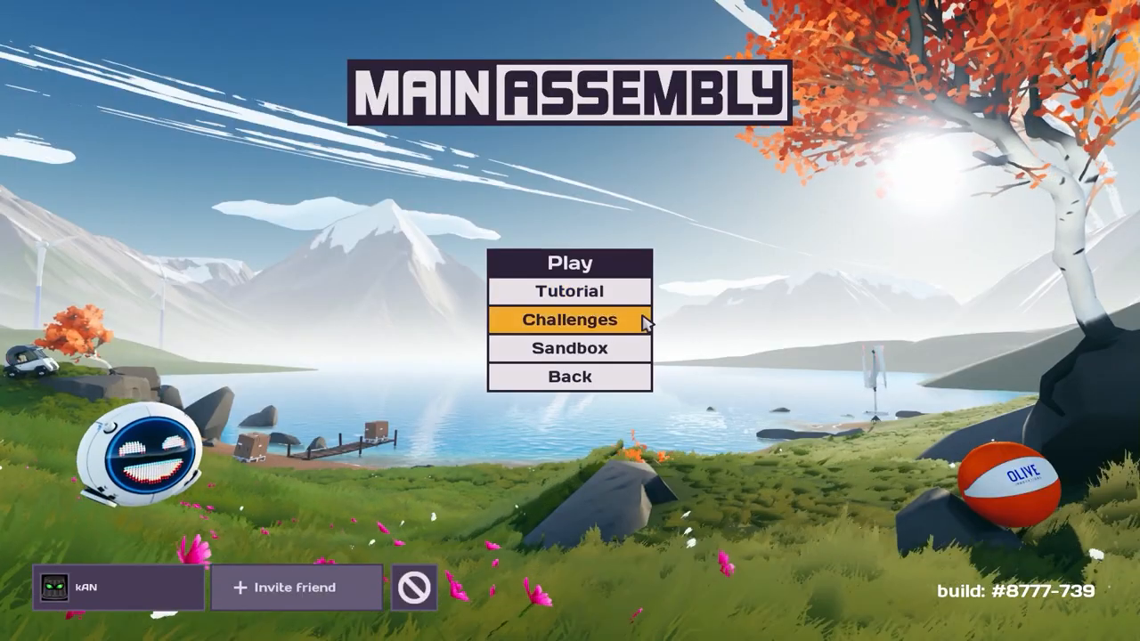
mouse_move(569, 291)
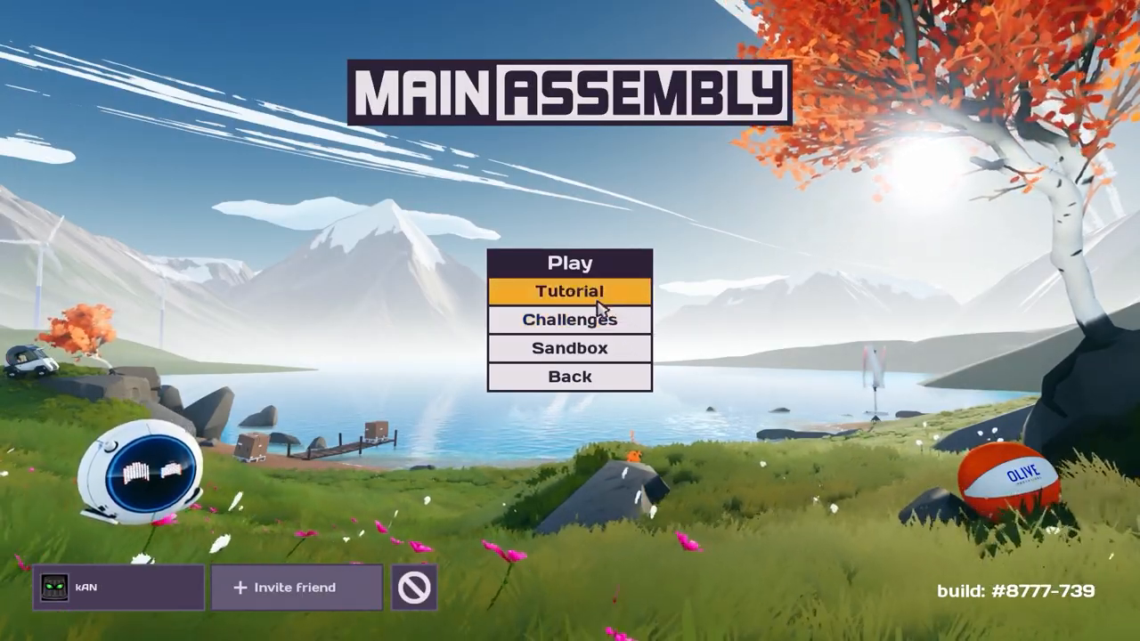
left_click(568, 292)
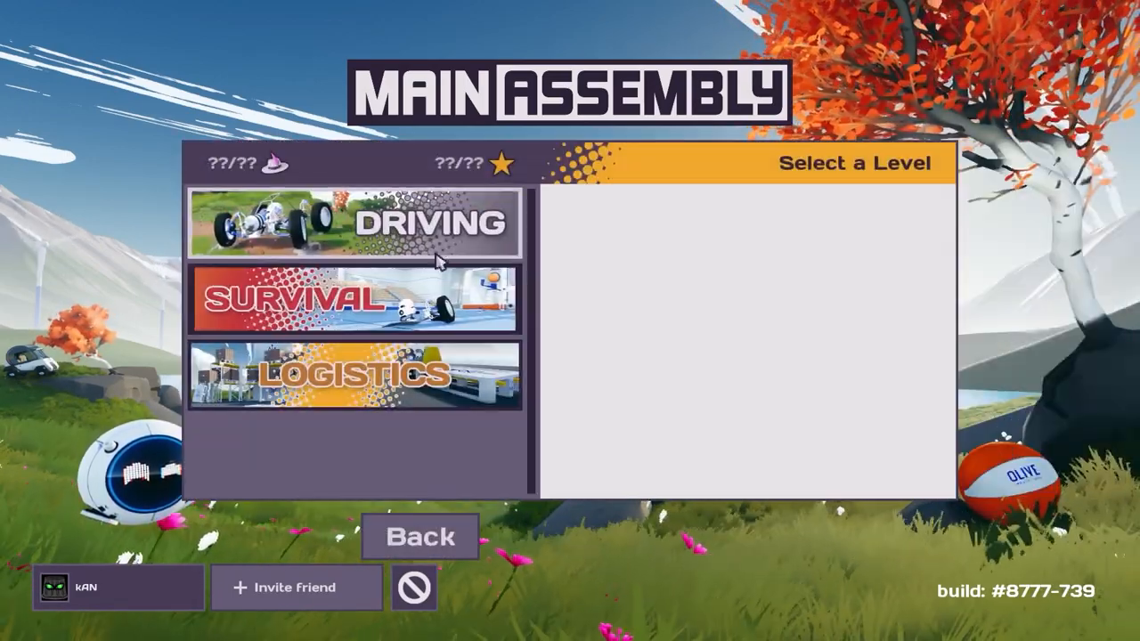
mouse_move(420, 535)
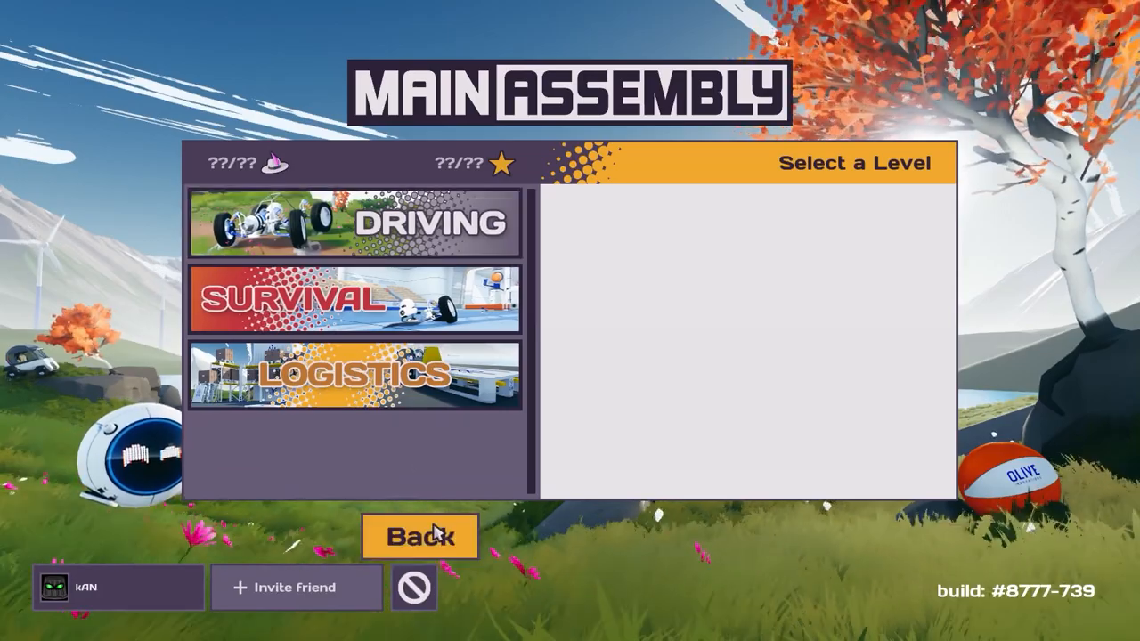
left_click(420, 535)
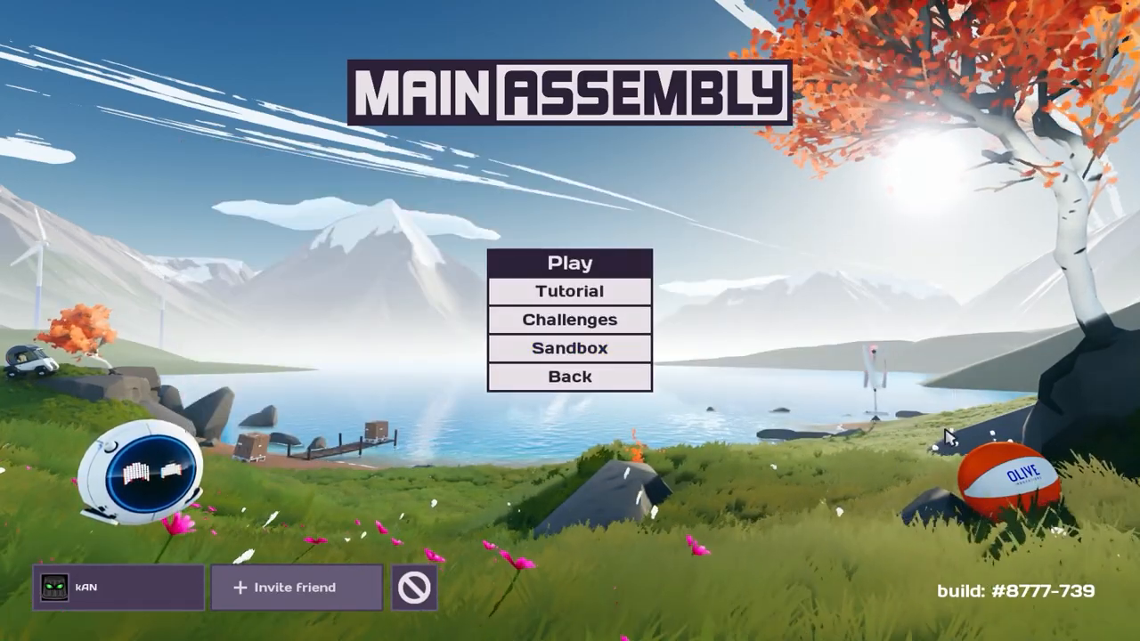